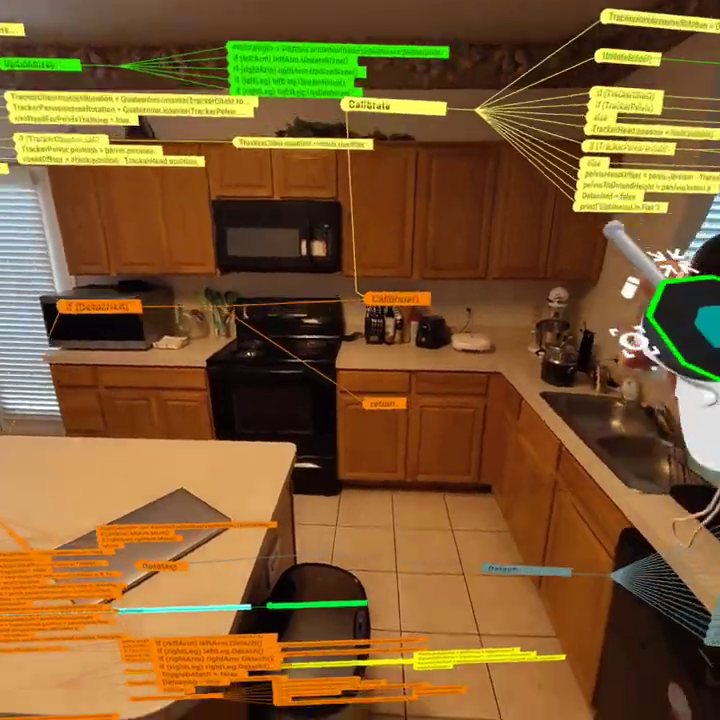
mouse_move(360, 360)
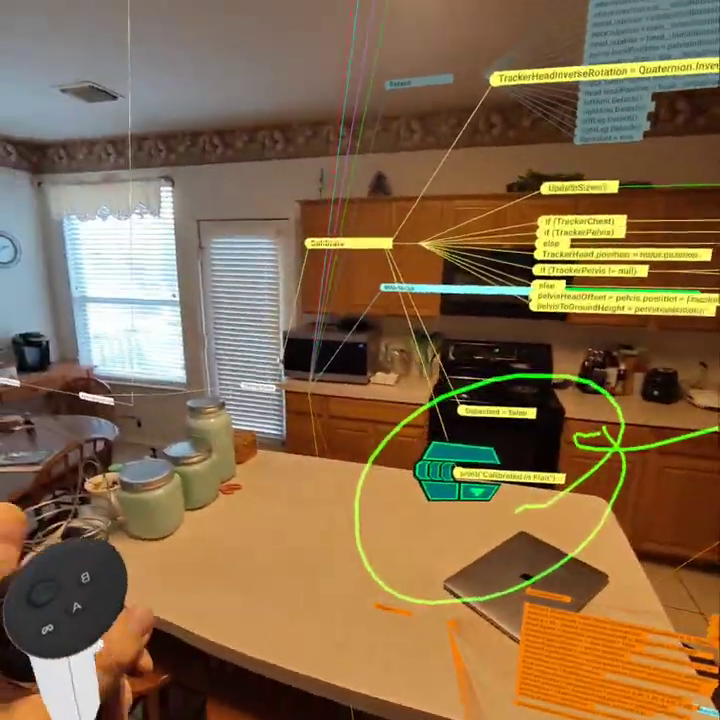
mouse_move(360, 360)
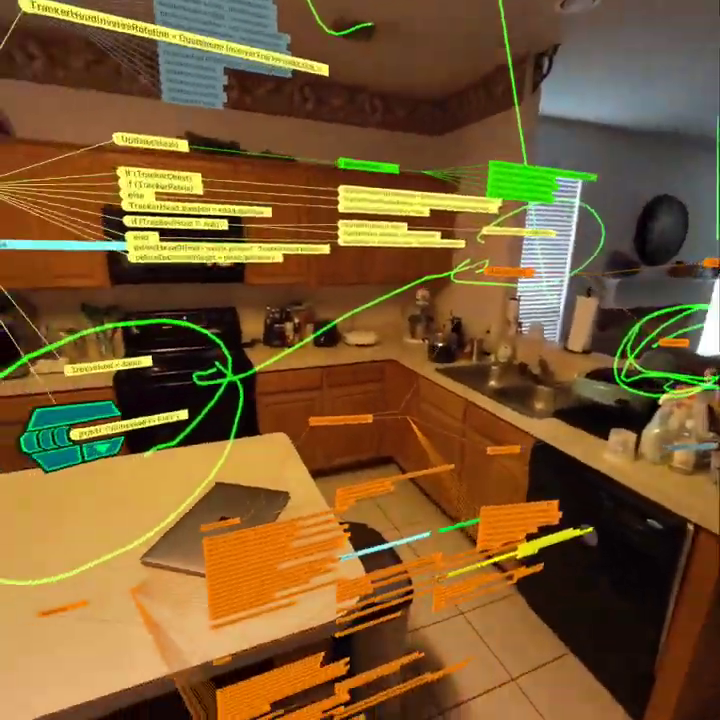